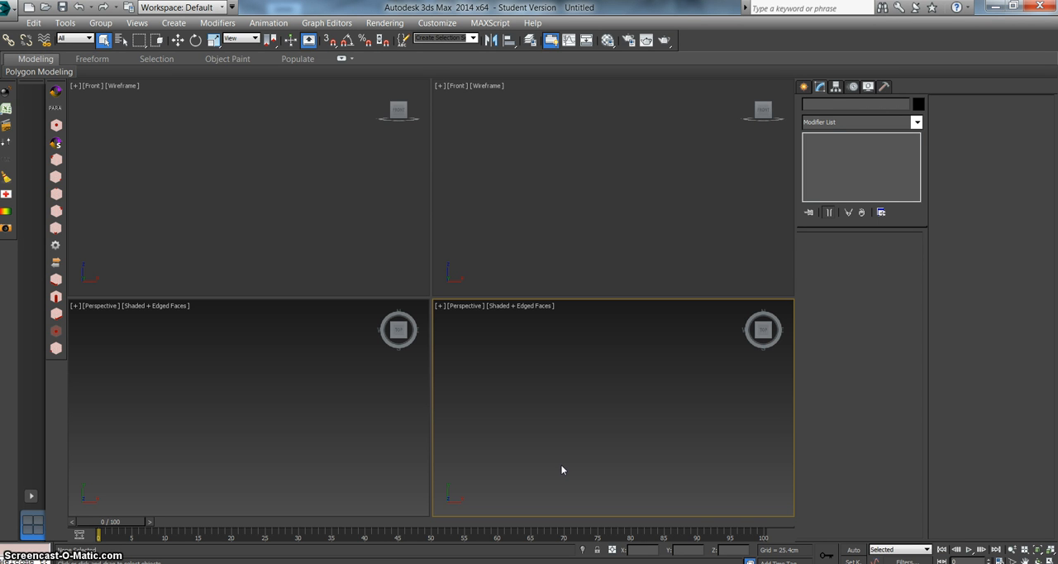
mouse_move(566, 168)
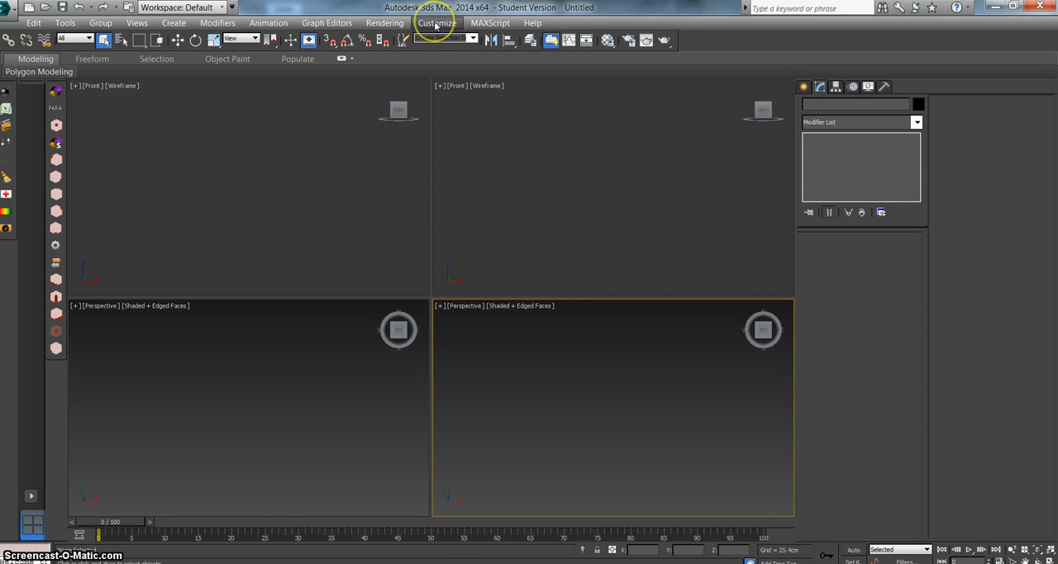
Show the Customize menu from the menu bar
left_click(437, 24)
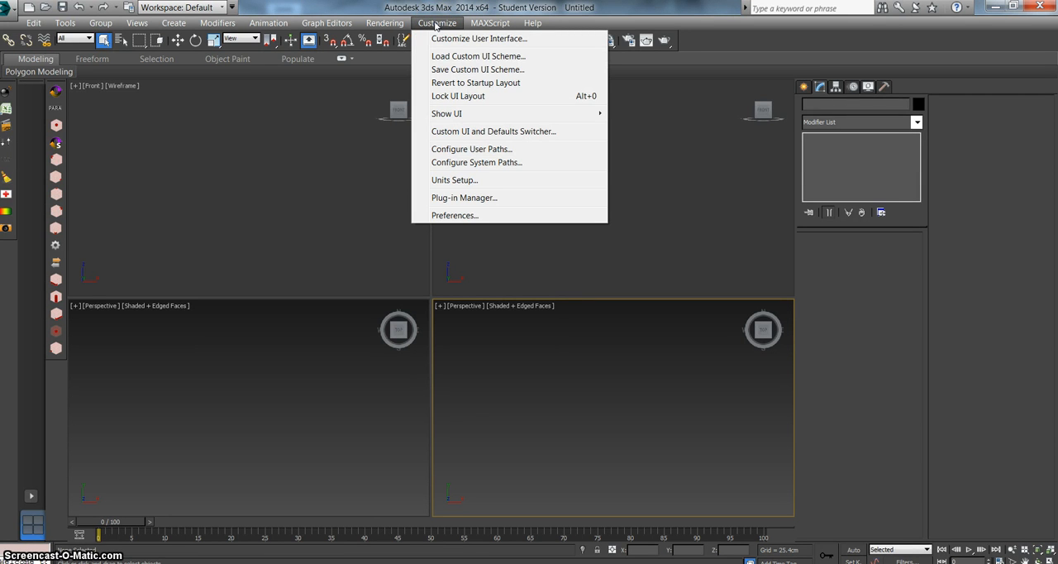
mouse_move(480, 38)
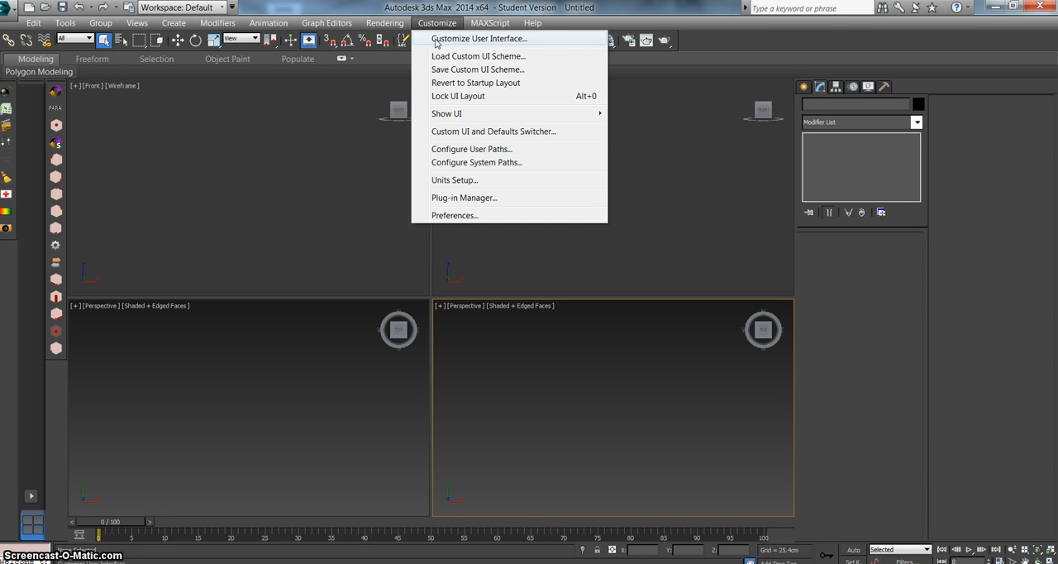
Bring up Customize User Interface, glance at Keyboard shortcuts, then show the Colors settings
left_click(480, 38)
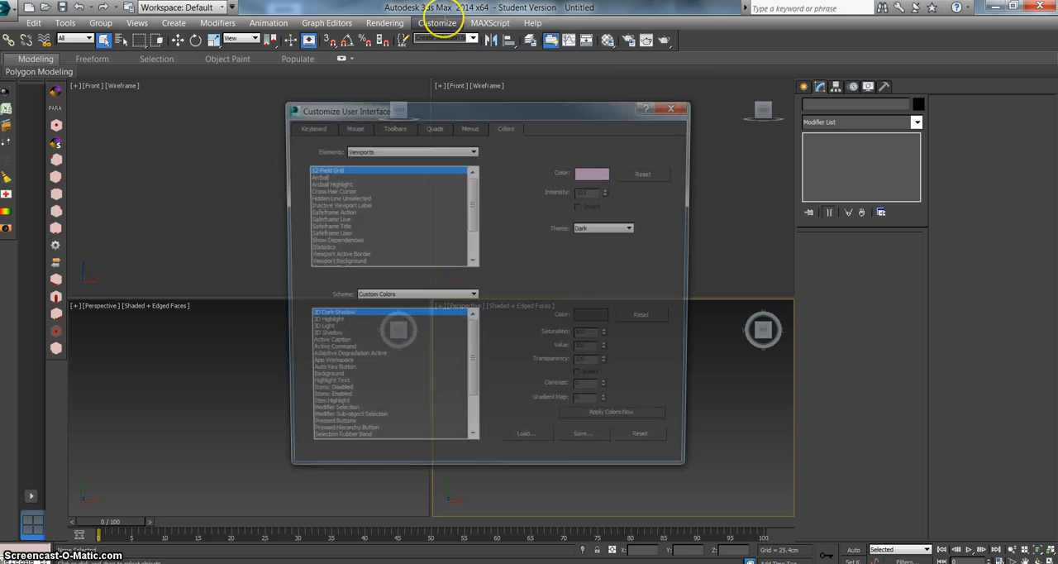
left_click_drag(347, 111, 261, 65)
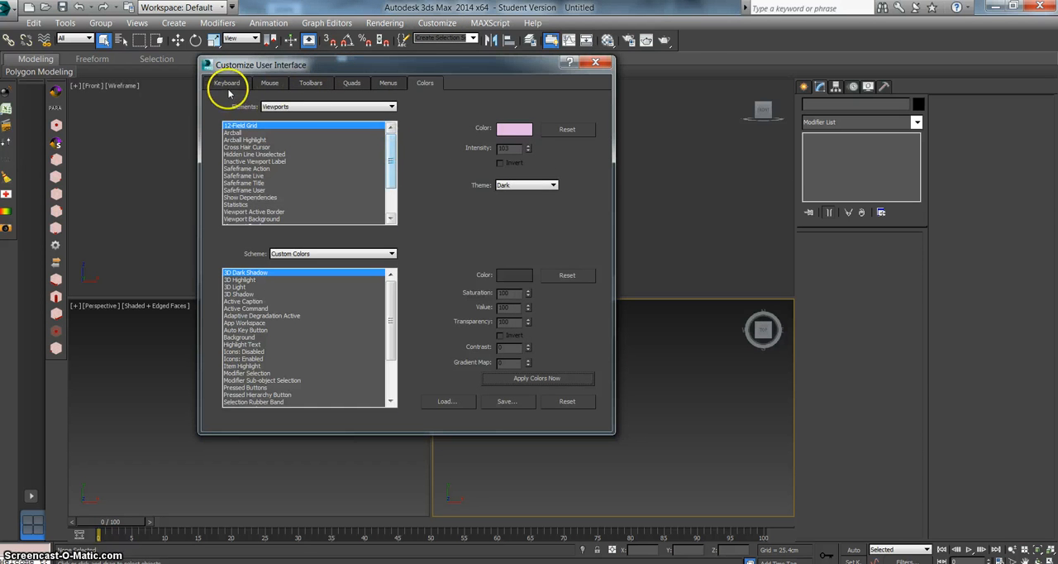
left_click(227, 83)
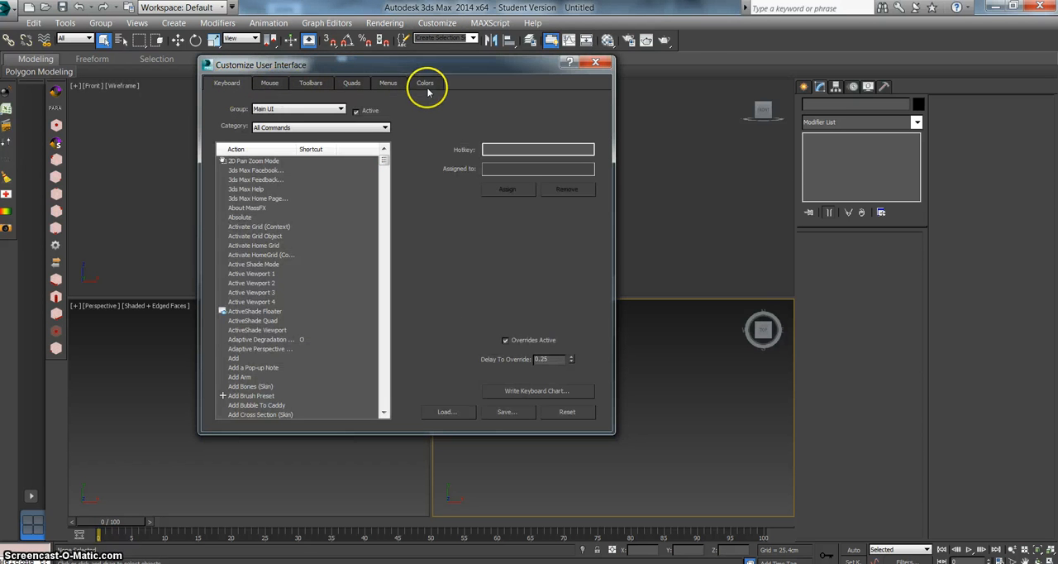
mouse_move(350, 83)
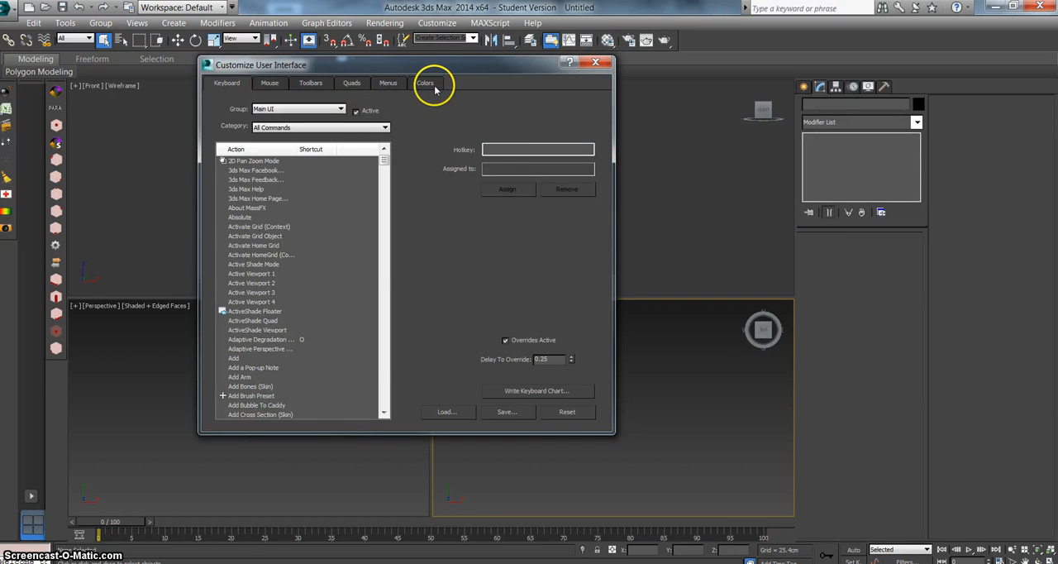
left_click(425, 82)
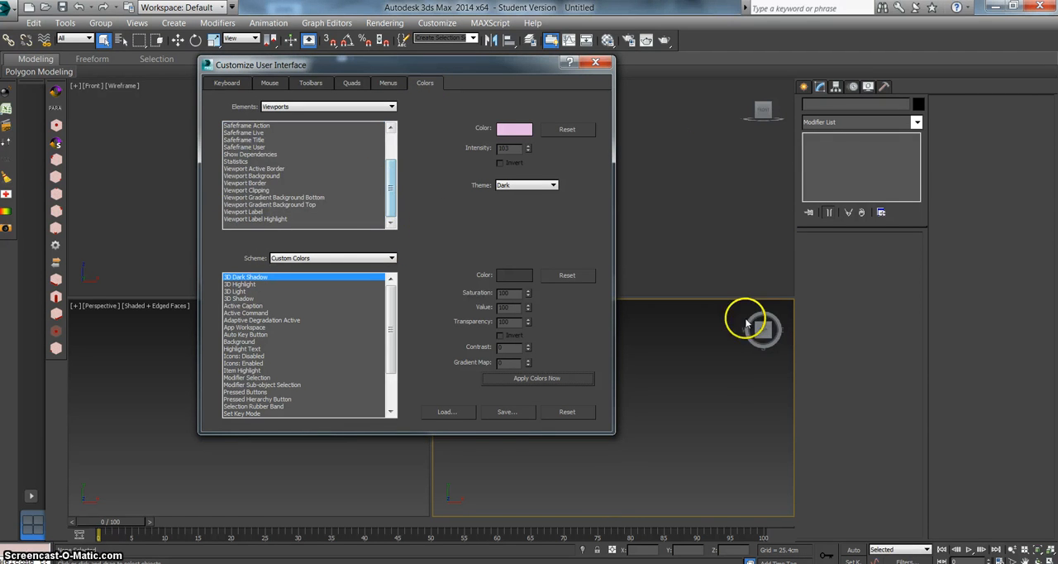
mouse_move(159, 179)
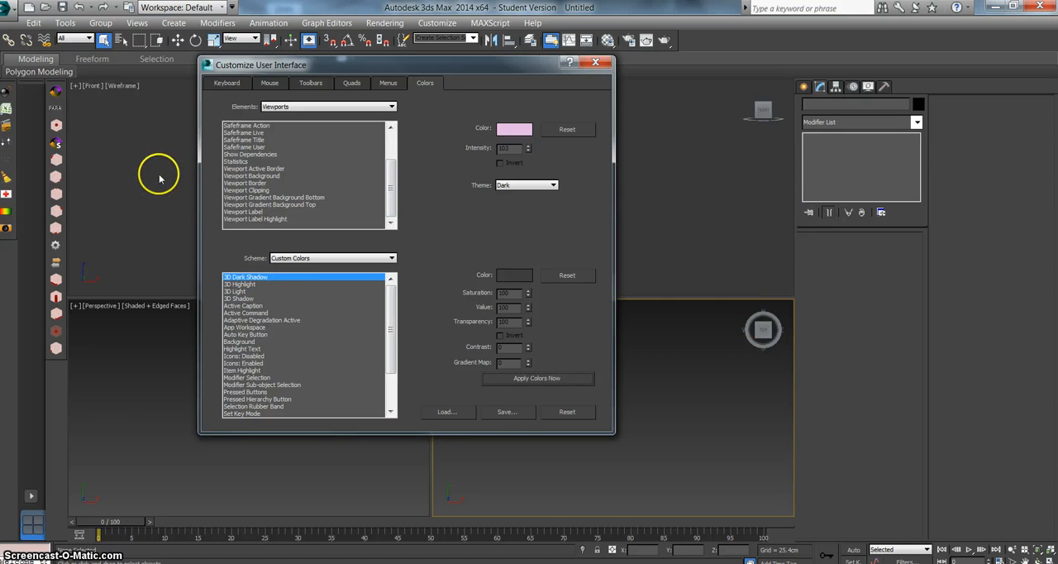
mouse_move(259, 210)
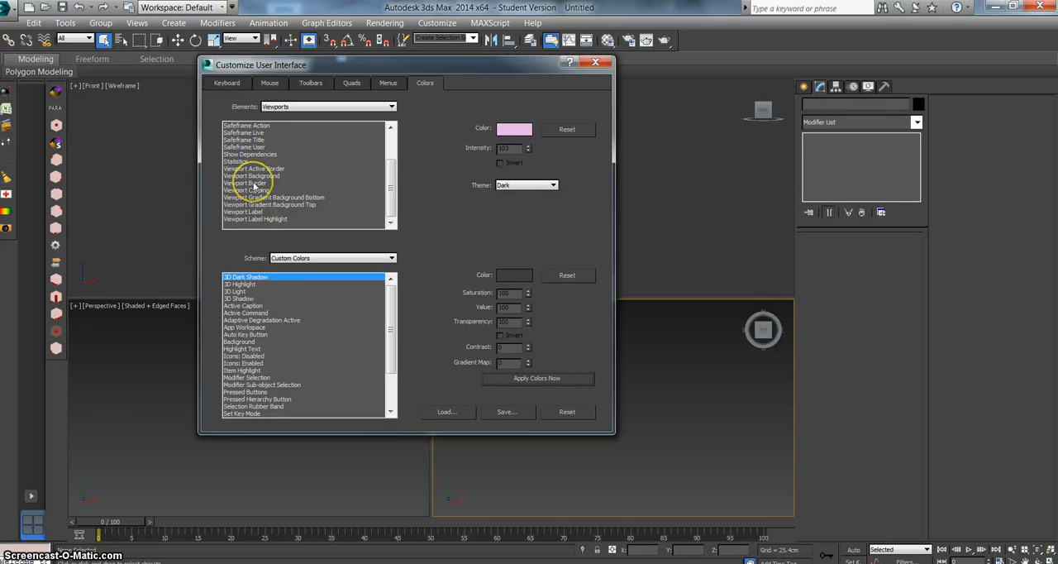
Recolour the Viewport Background element to teal and apply it to the viewports
left_click(251, 175)
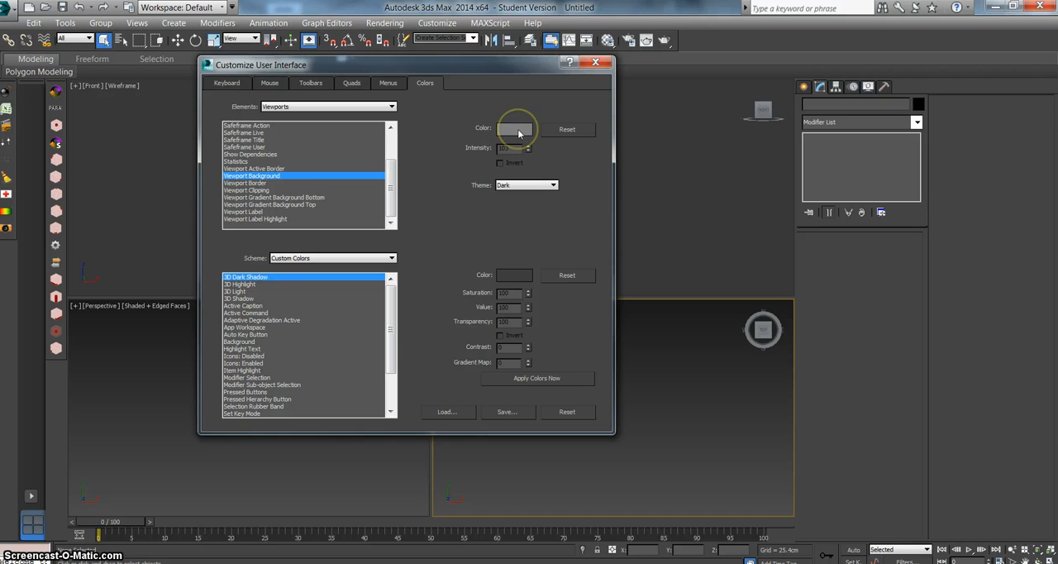
left_click(518, 129)
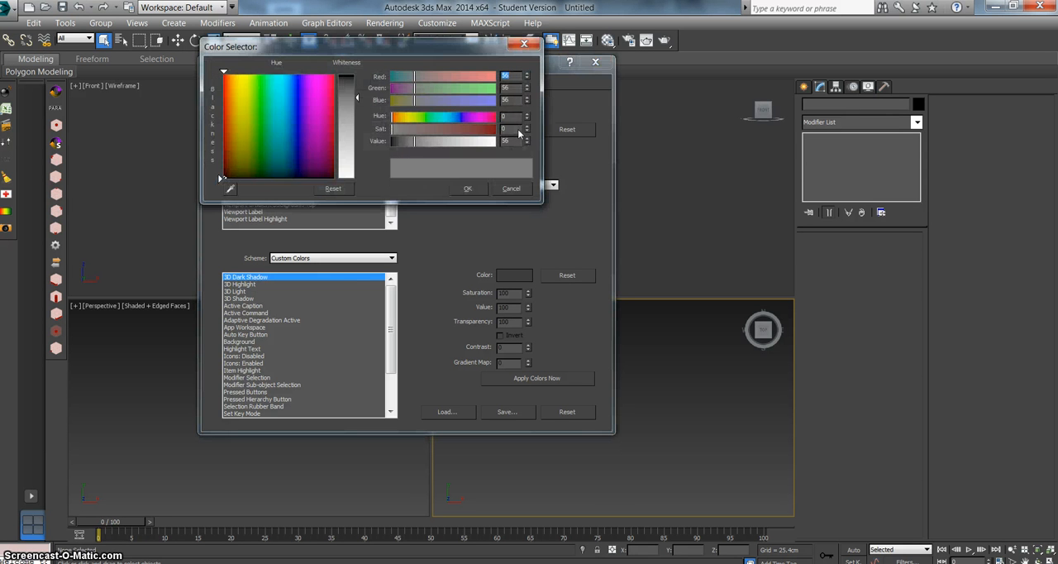
left_click(278, 112)
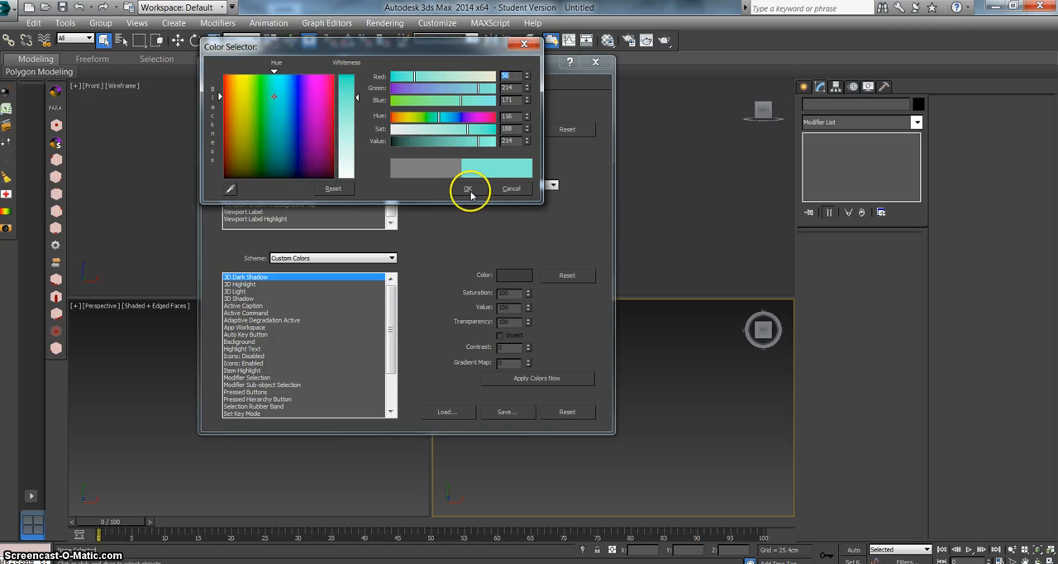
left_click(466, 188)
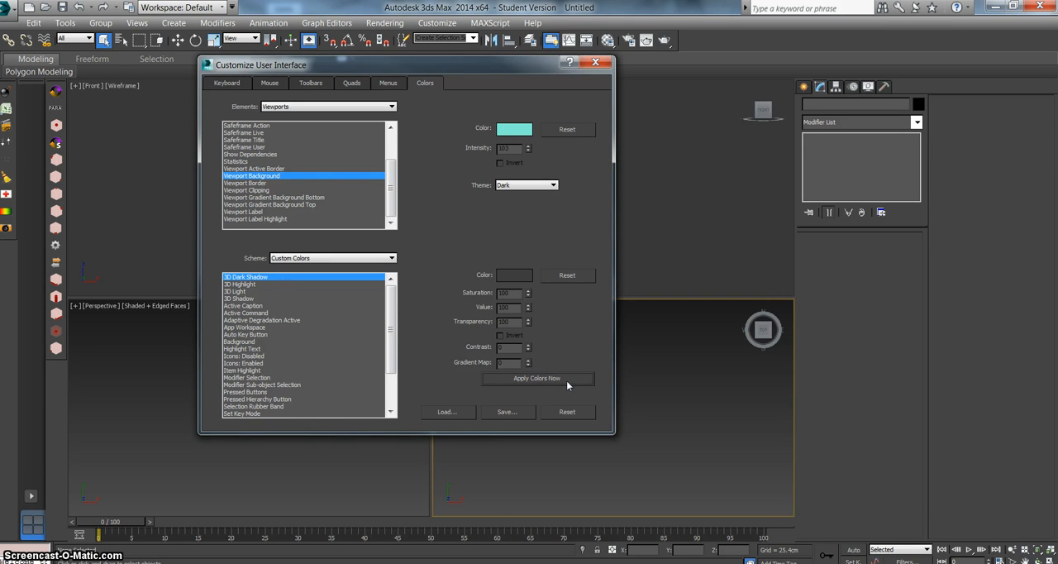
left_click(537, 378)
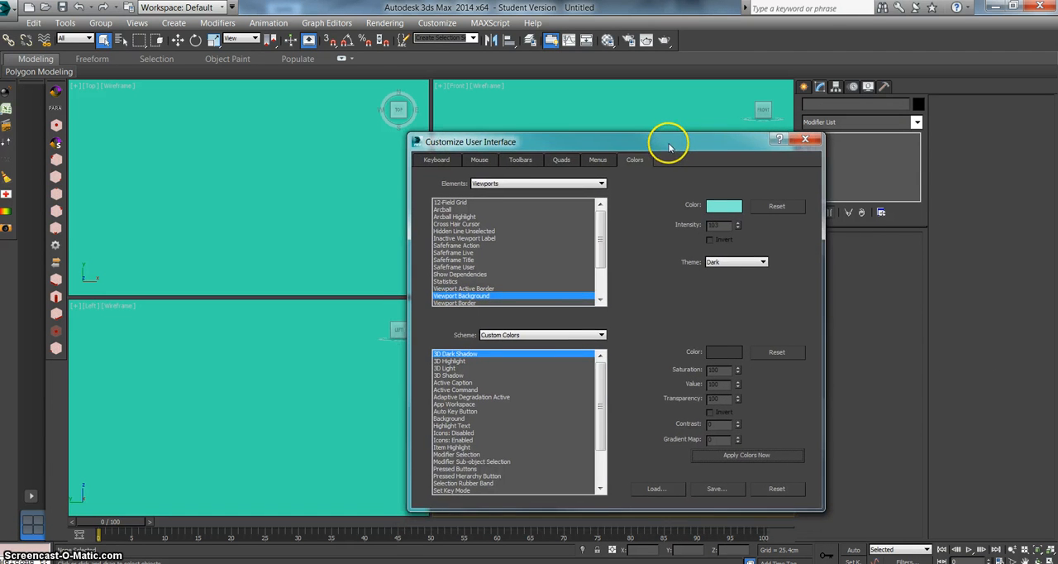
Set the Viewport Active Border element to white and apply the new border colour
left_click_drag(669, 142, 662, 112)
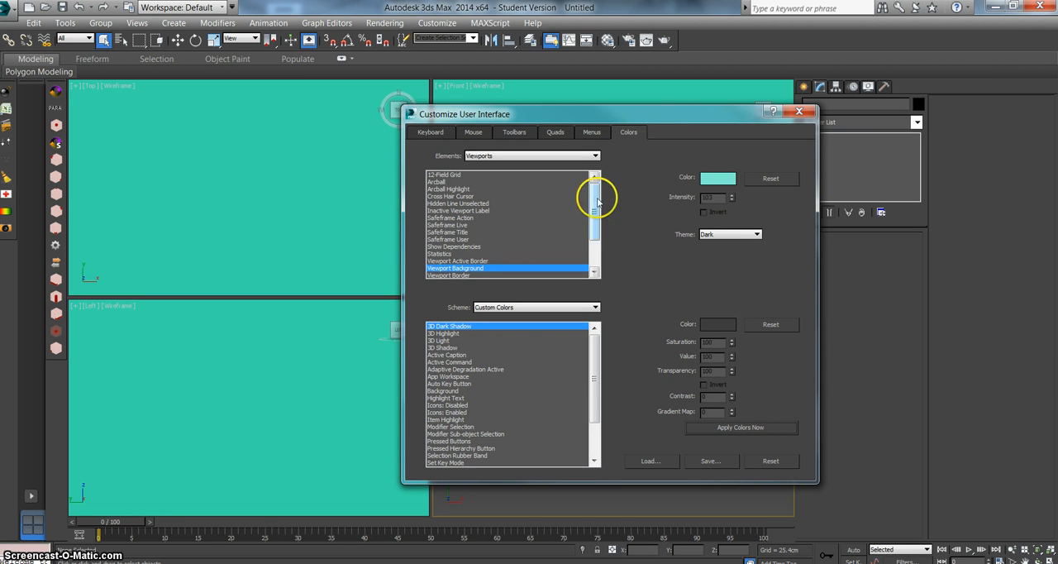
scroll("down", 3)
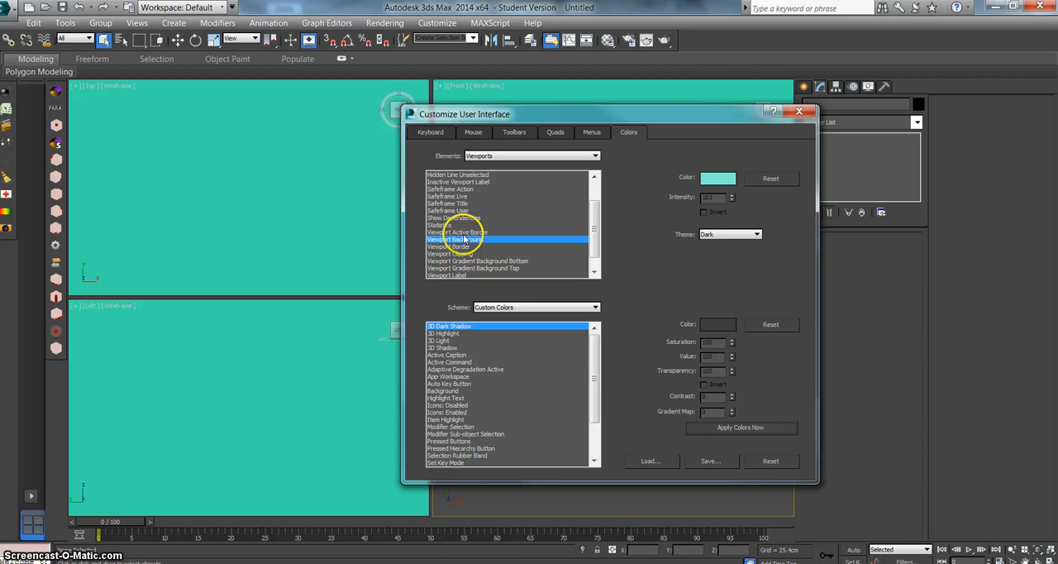
left_click(463, 232)
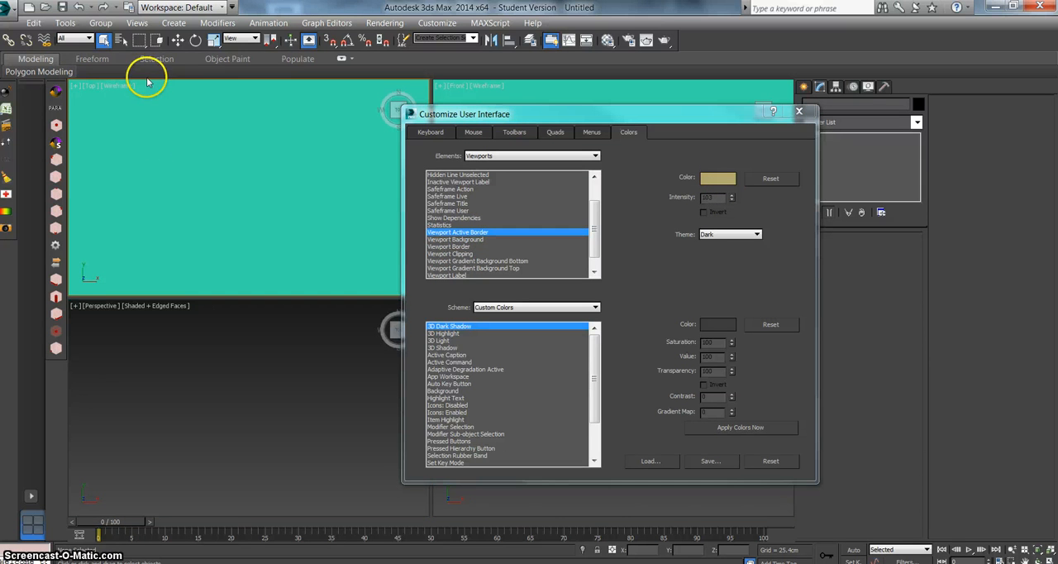
mouse_move(615, 214)
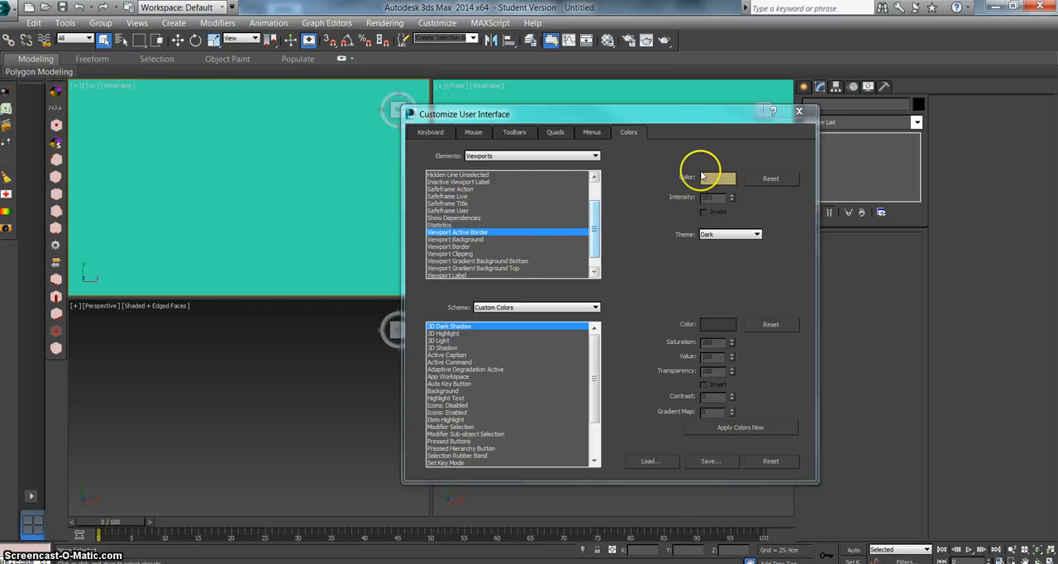
left_click(718, 179)
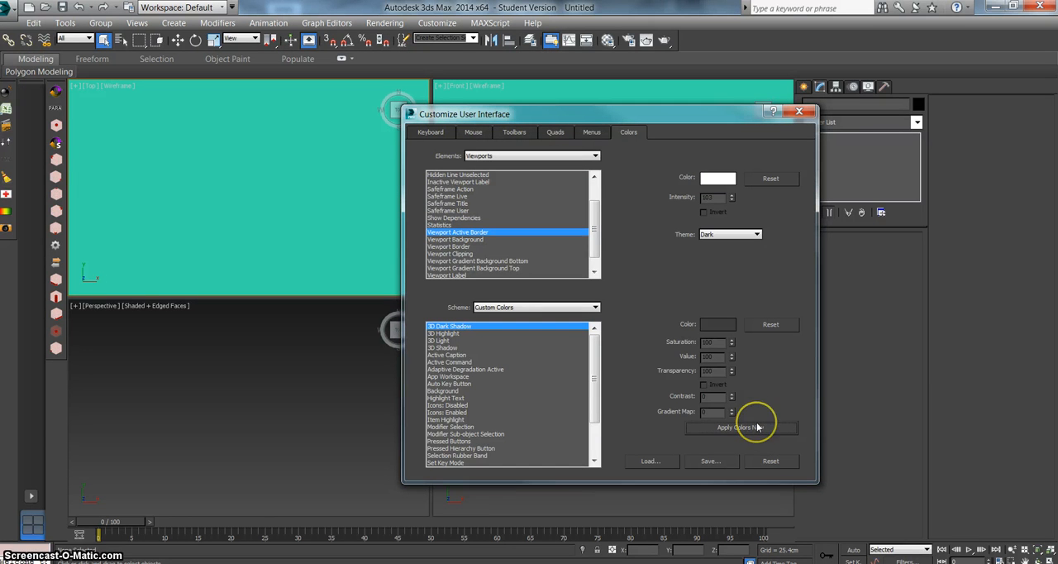
left_click(738, 427)
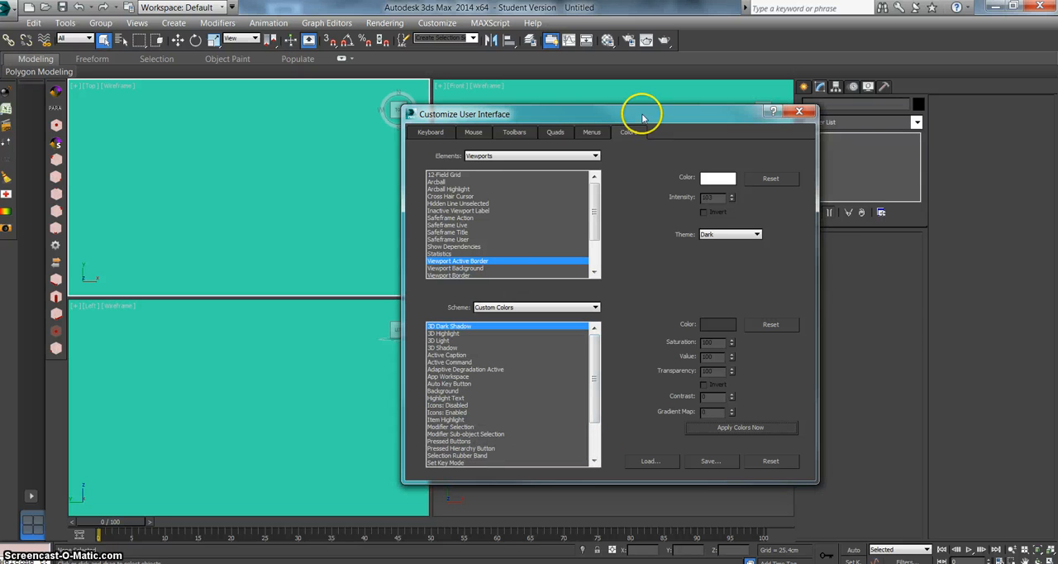
mouse_move(678, 453)
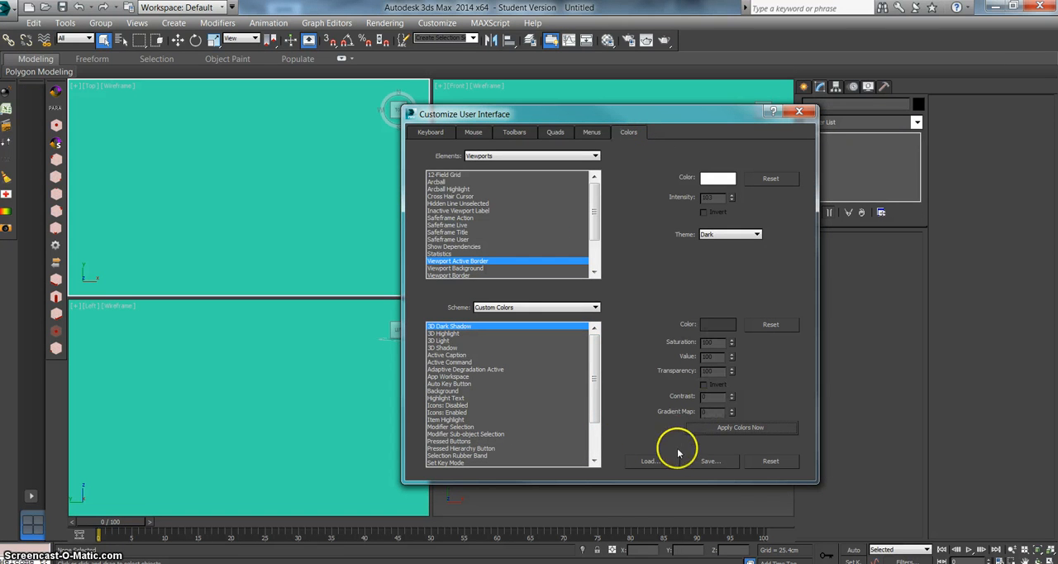
mouse_move(661, 301)
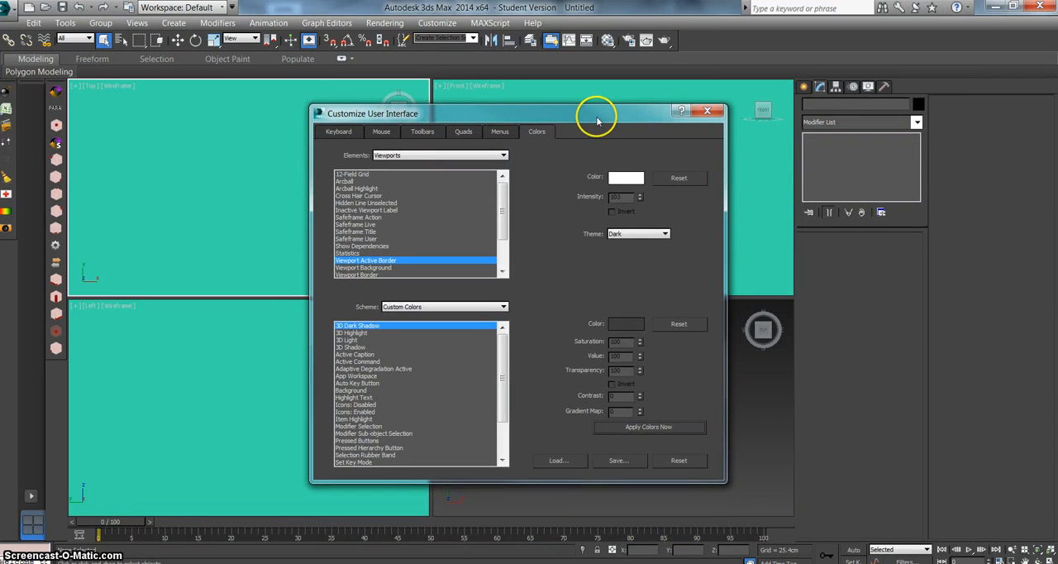
mouse_move(612, 143)
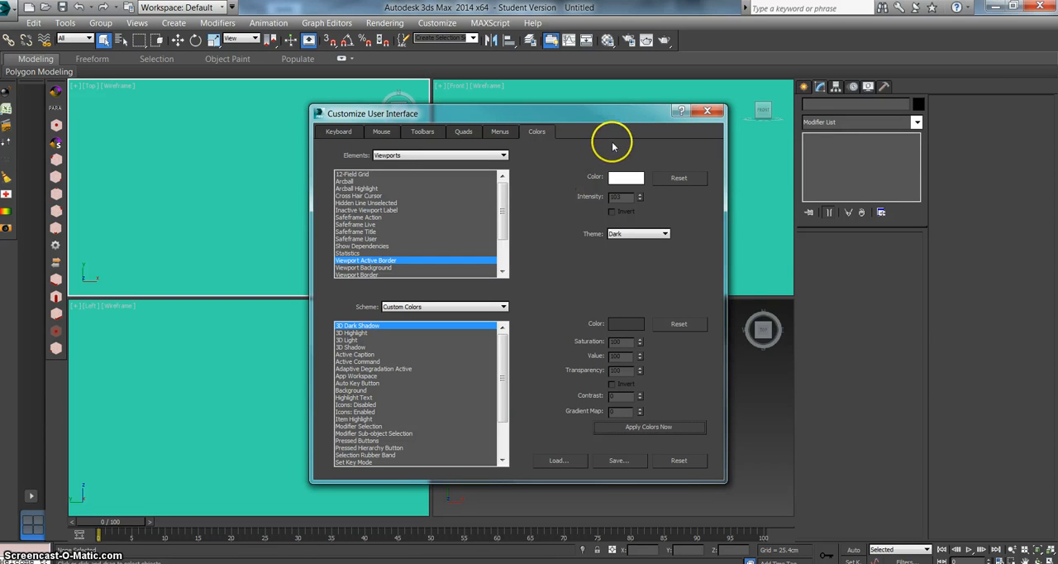
mouse_move(678, 460)
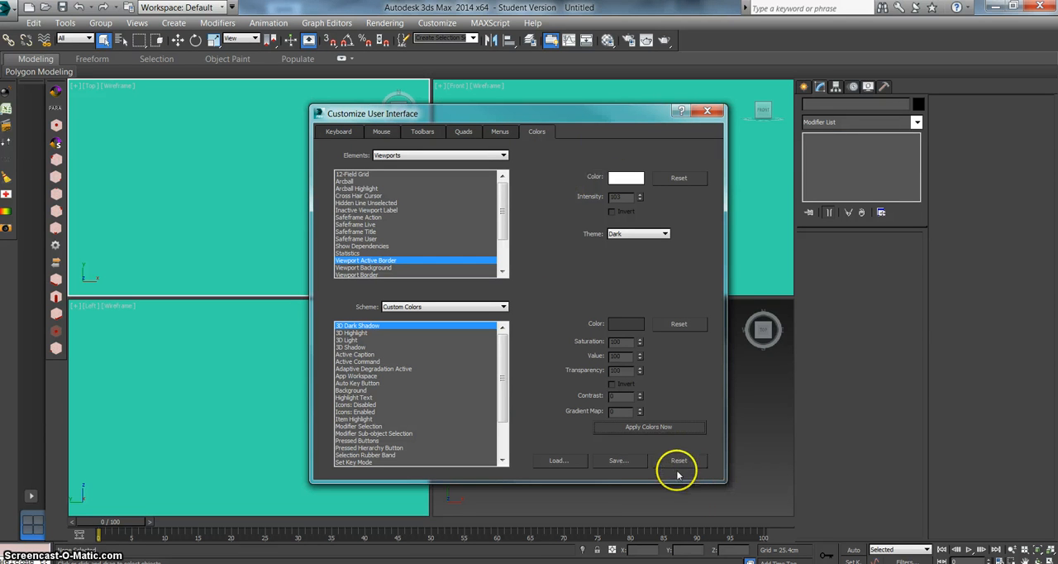
mouse_move(615, 471)
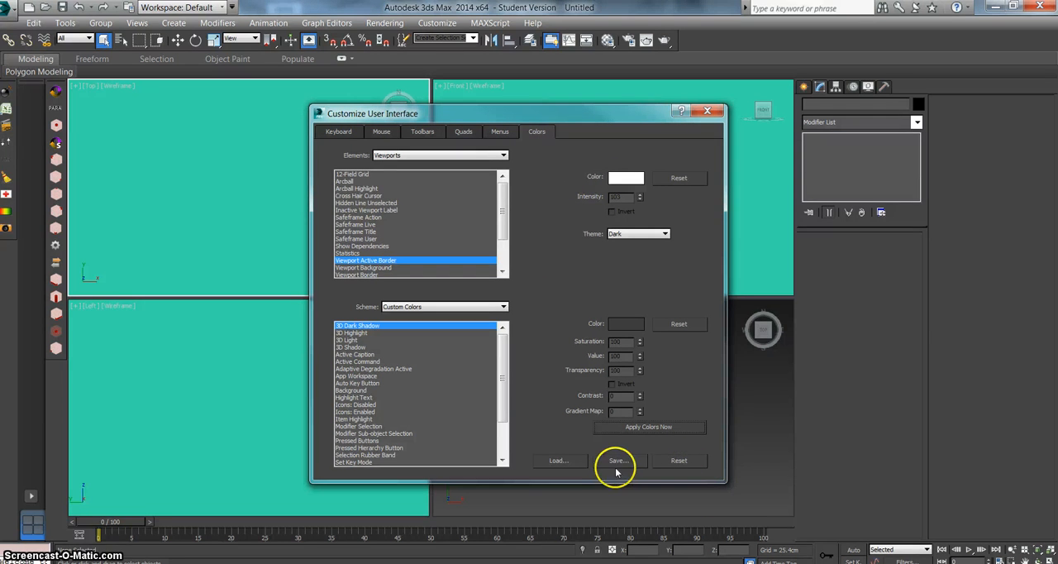
Reset the interface colours, prompting the Revert Color File confirmation
left_click(679, 460)
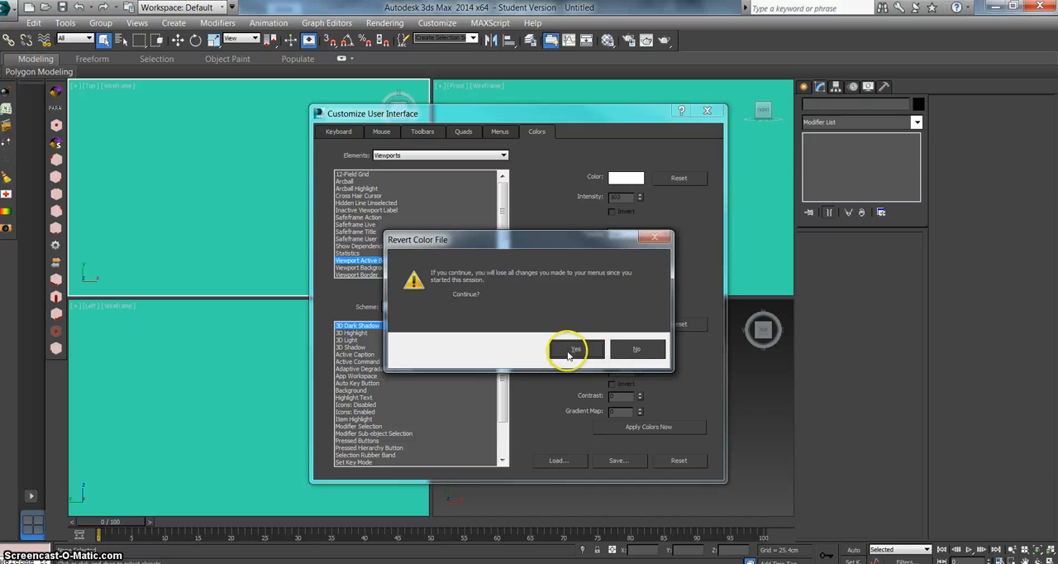
Confirm discarding the colour changes and close the Customize User Interface window
left_click(575, 348)
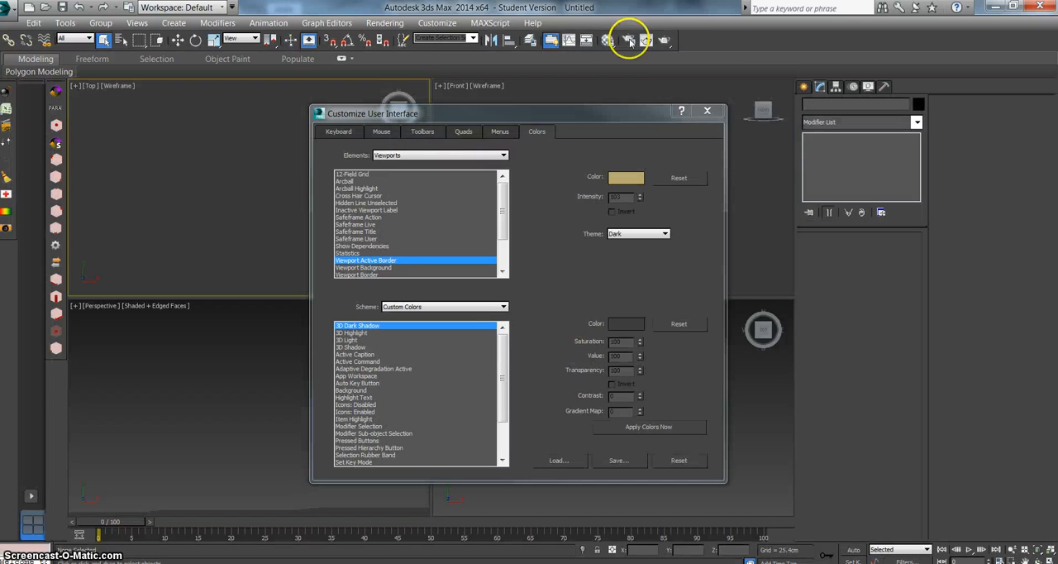
left_click(708, 109)
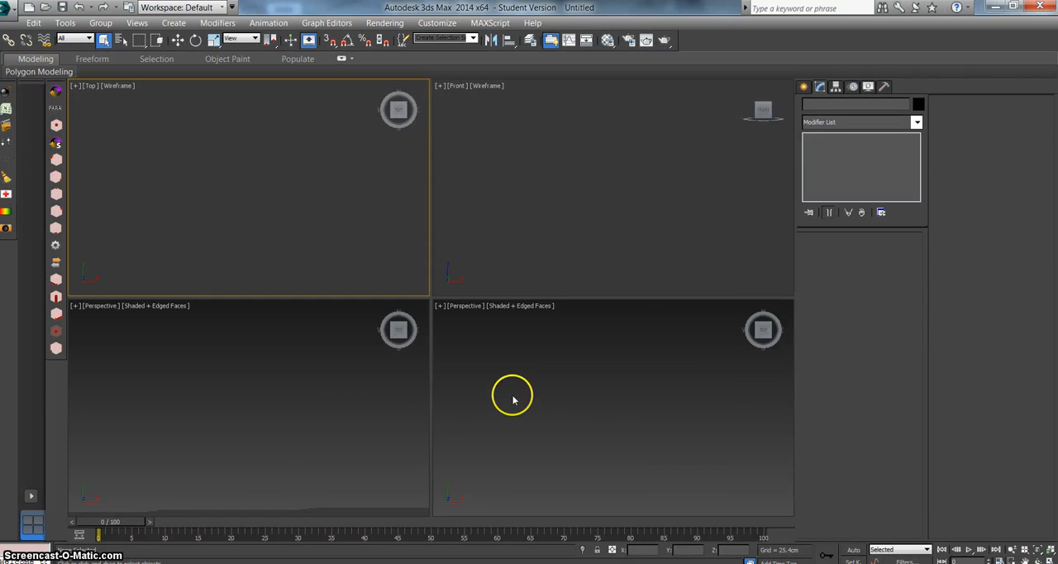
mouse_move(533, 437)
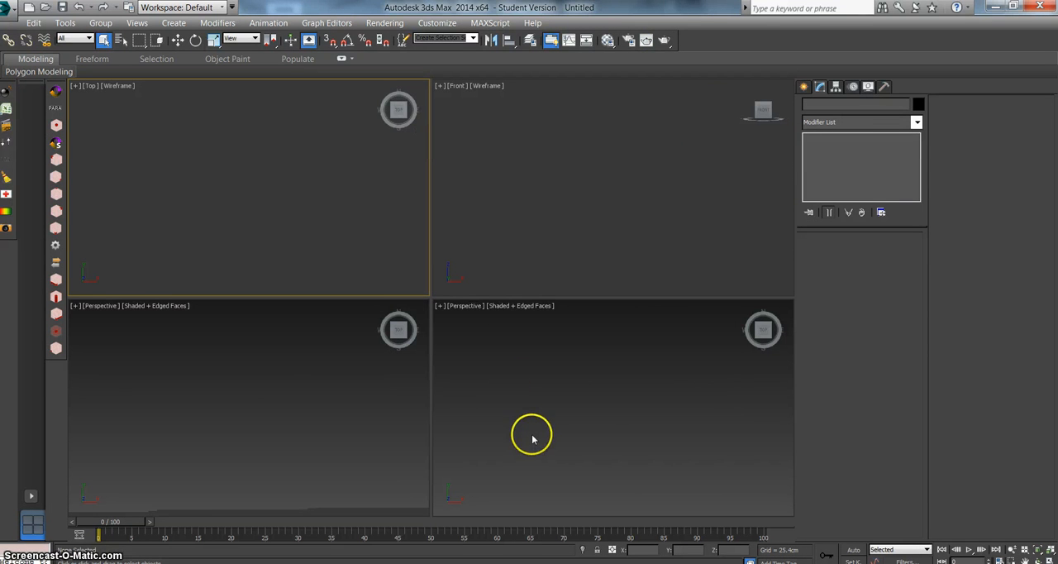
mouse_move(400, 109)
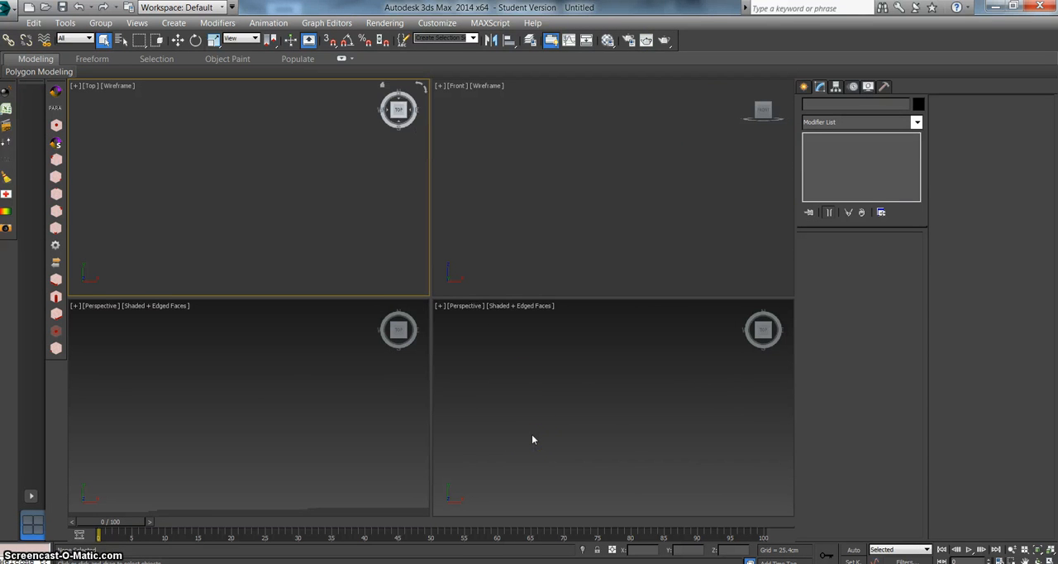